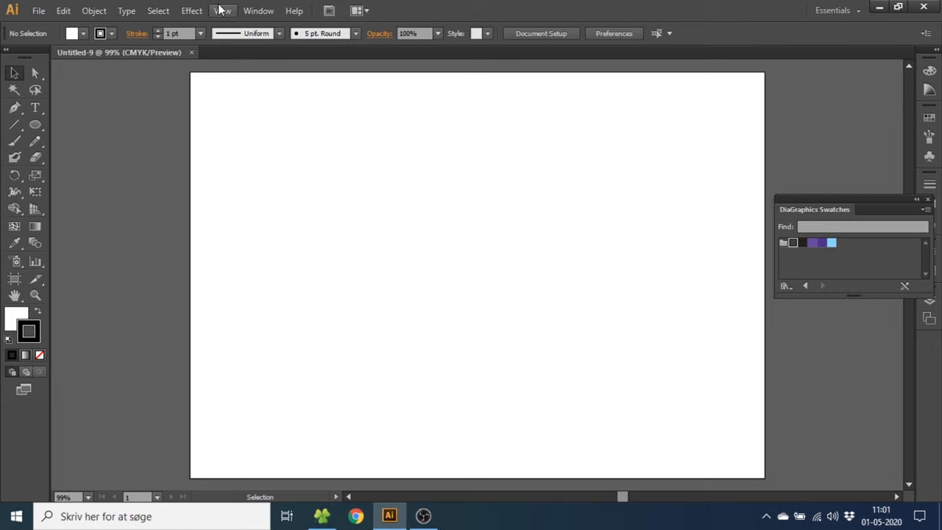
Show the grid over the blank artboard as a drawing guide.
click(220, 10)
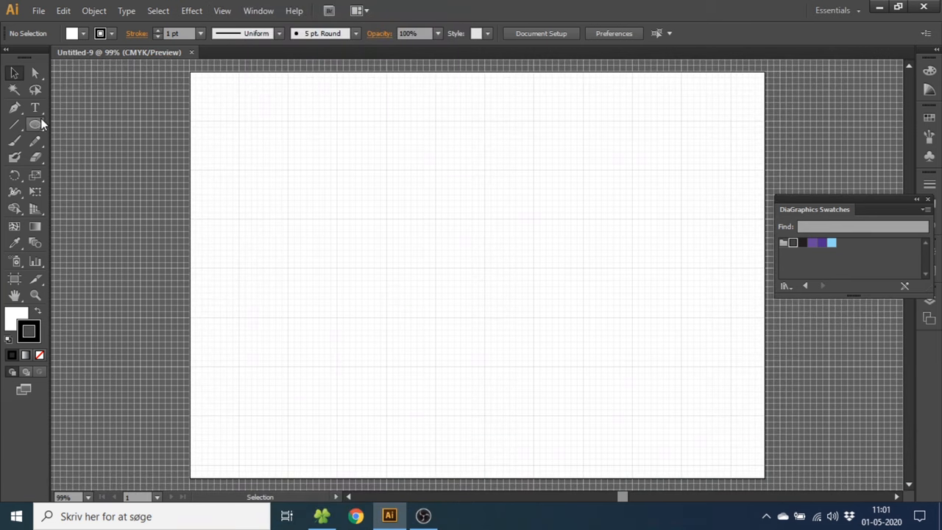
Draw a small centre circle with a vertical line crossing through it.
click(35, 123)
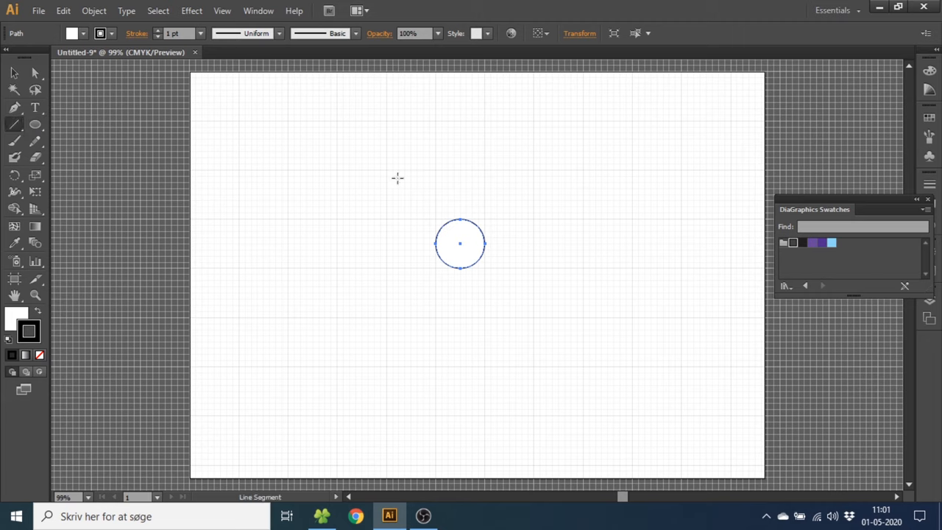
mouse_move(438, 244)
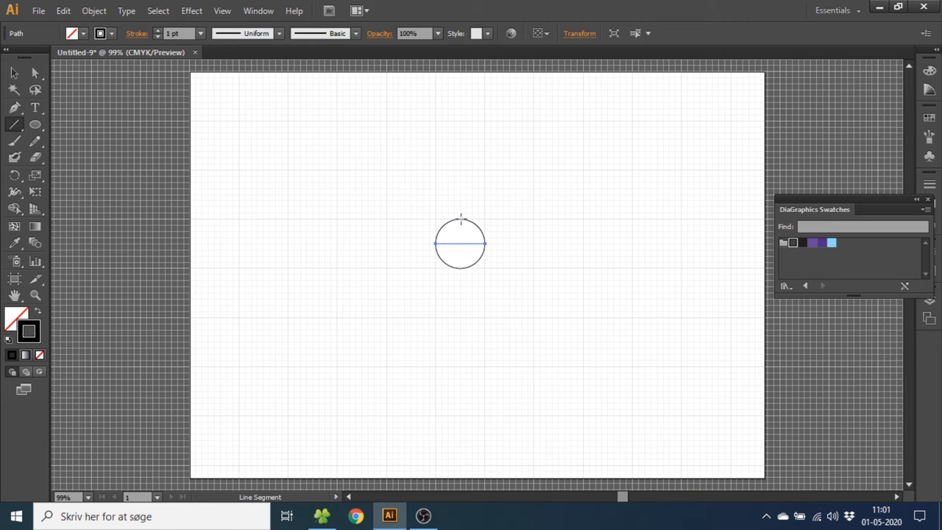
drag(461, 218, 461, 269)
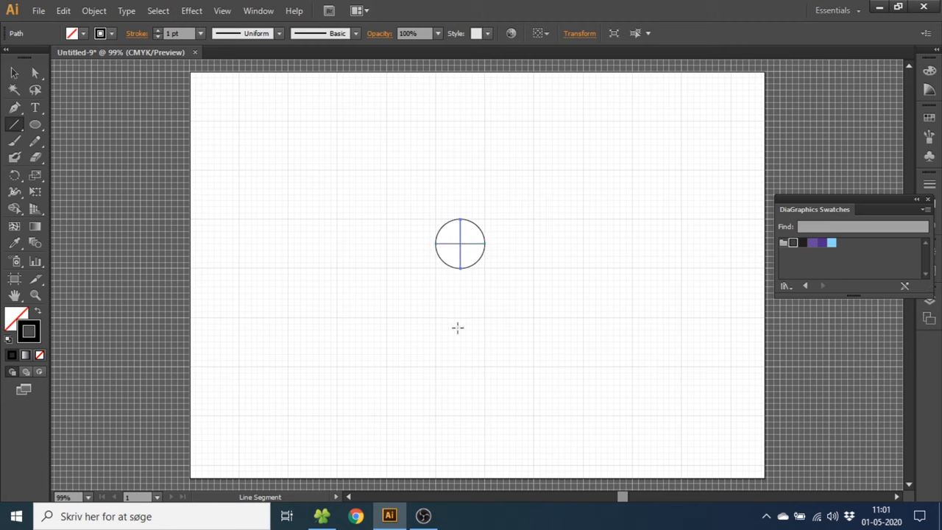
mouse_move(87, 141)
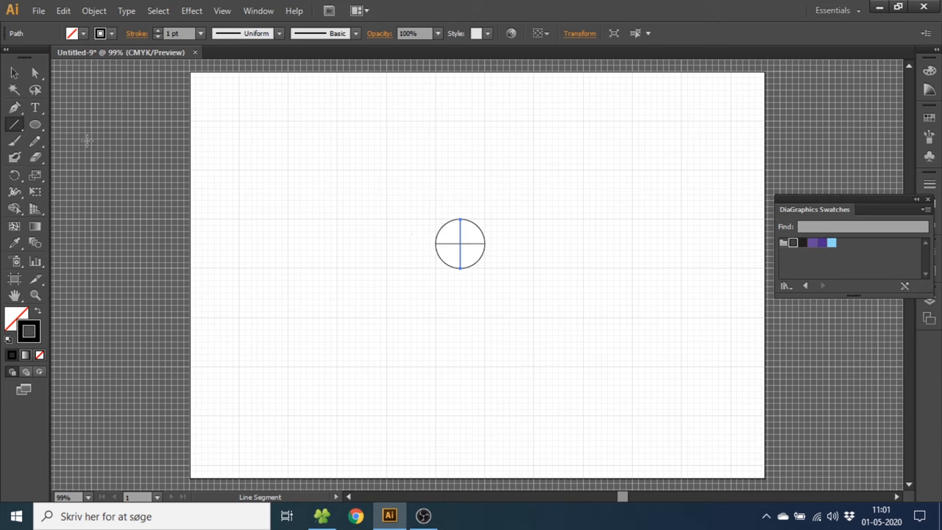
Add equal circles above and to the right of the crossed centre circle.
click(36, 124)
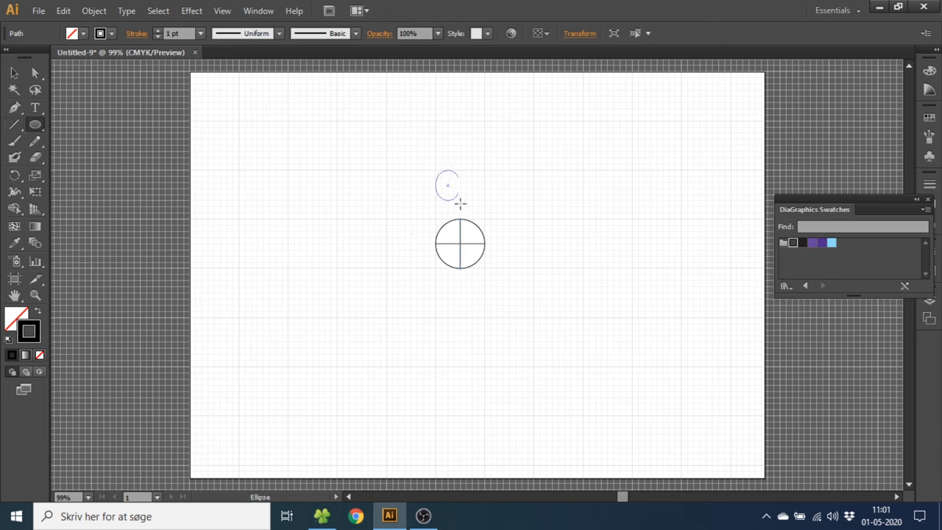
drag(445, 179, 459, 213)
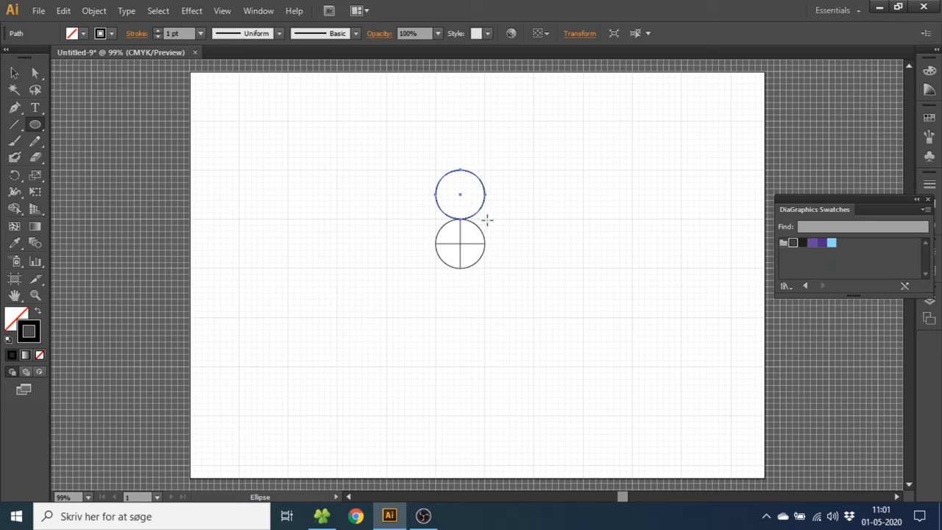
drag(486, 221, 530, 268)
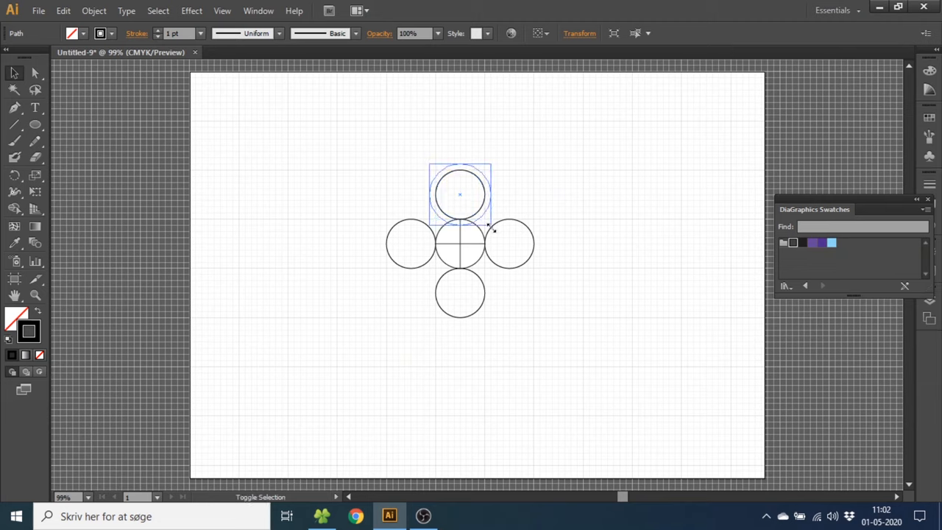
click(459, 194)
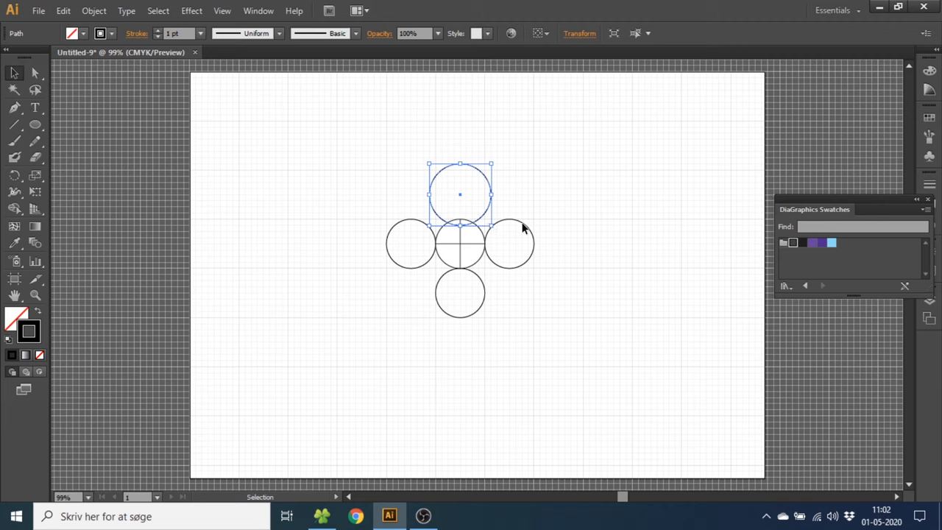
click(509, 244)
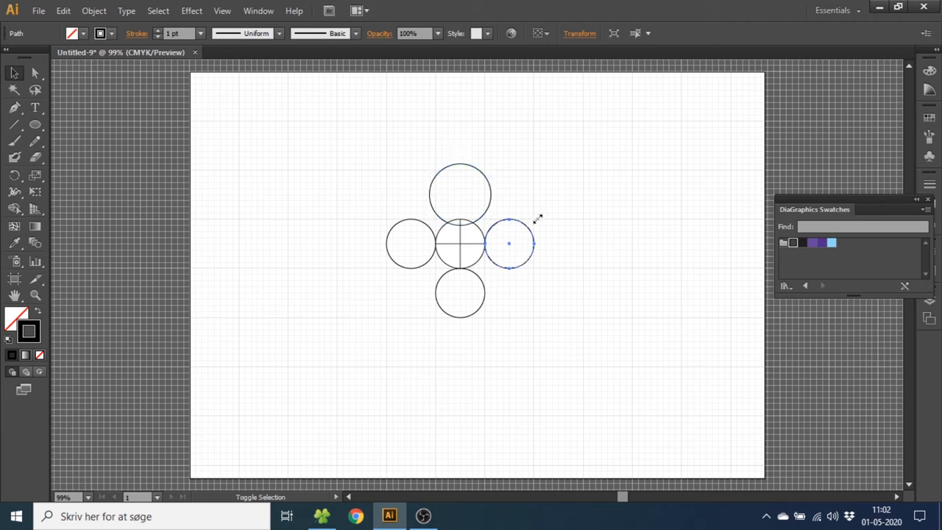
click(460, 295)
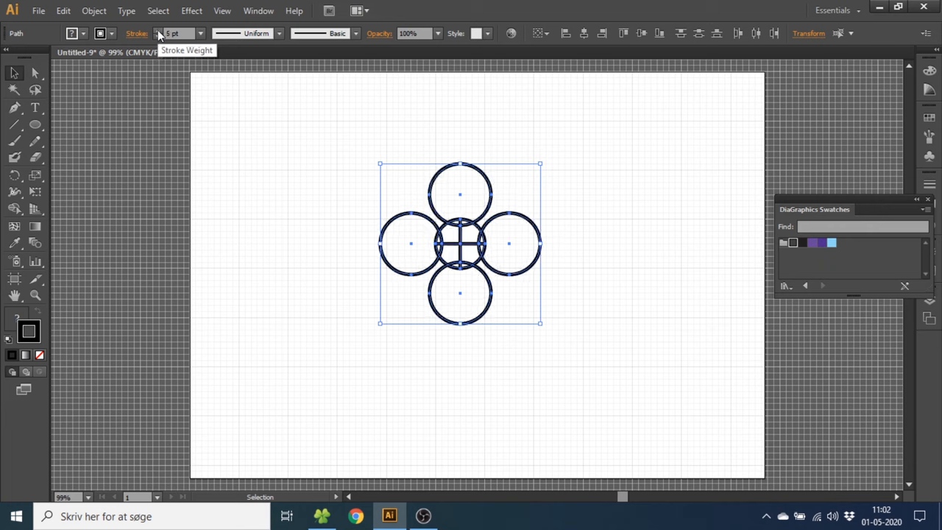
mouse_move(28, 323)
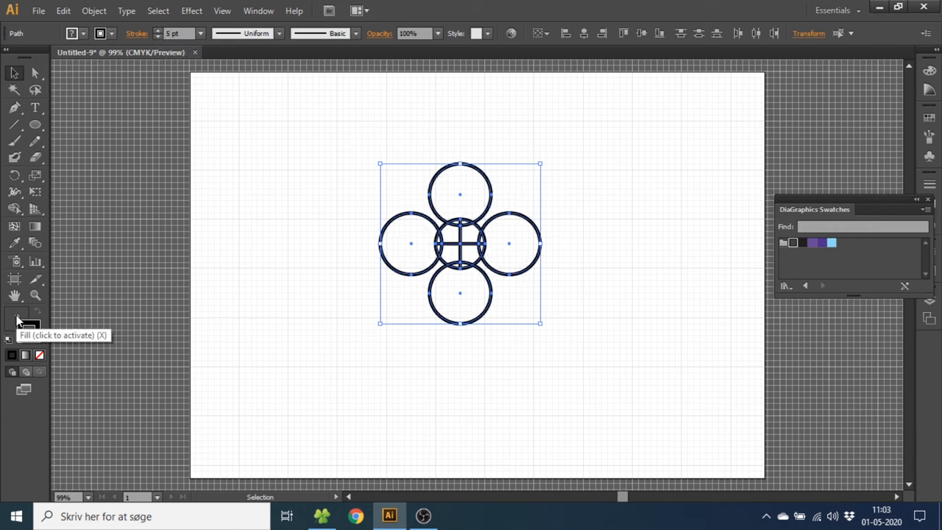
Remove the fill so the shapes show only thick black 5 pt outlines.
click(38, 354)
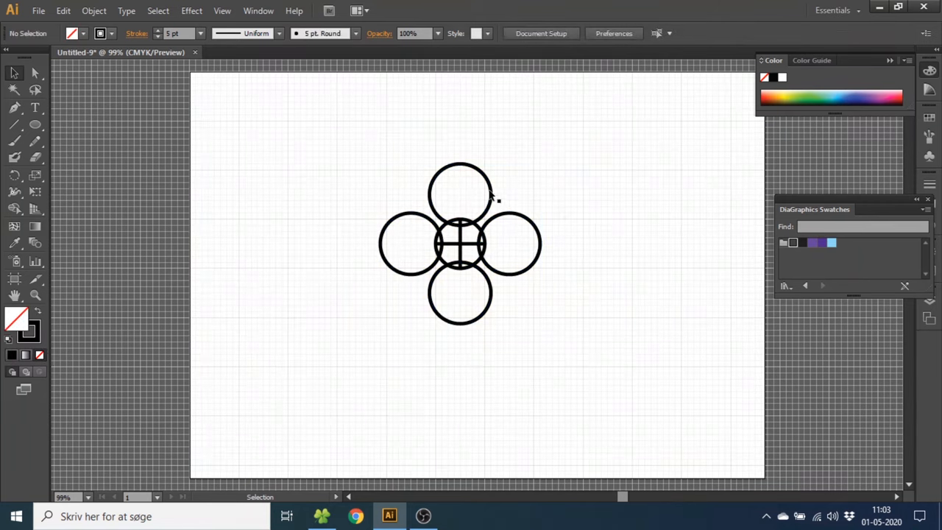
Pull the top and bottom circles inward to overlap the centre circle.
click(459, 192)
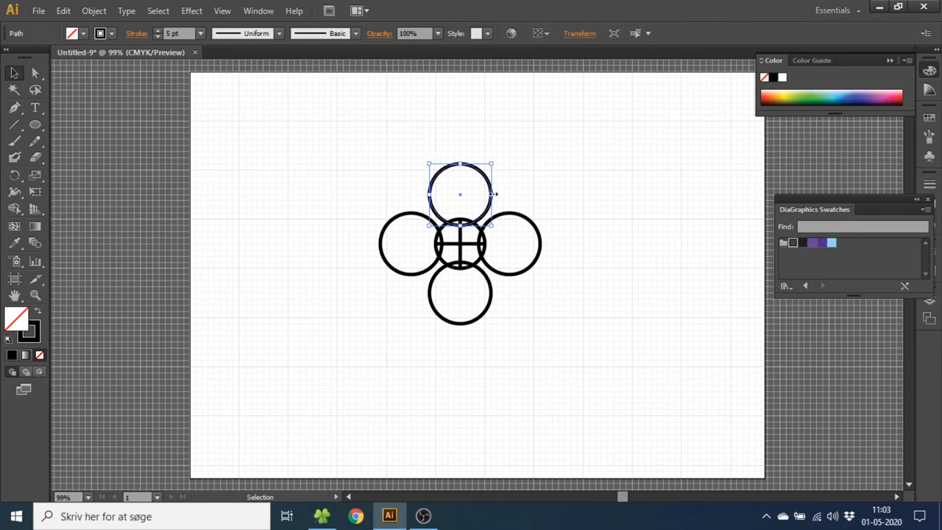
drag(460, 195, 459, 204)
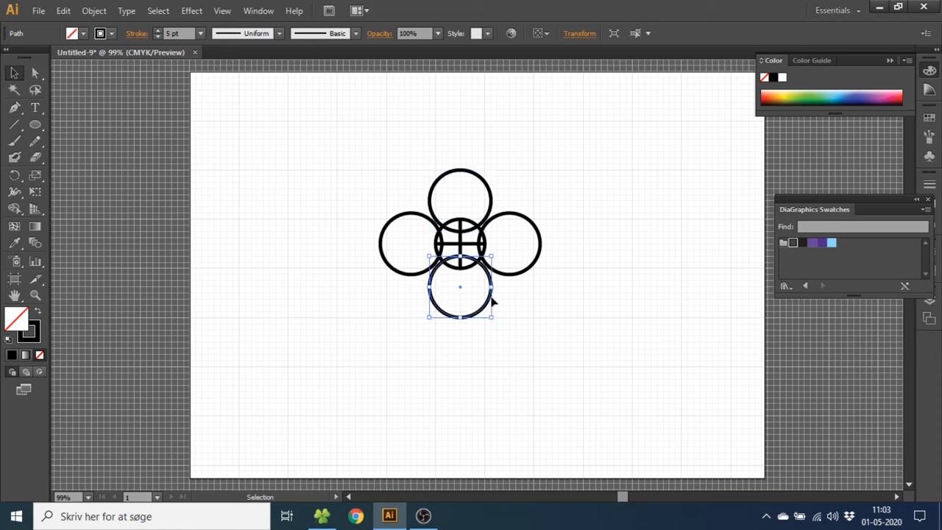
drag(459, 287, 508, 243)
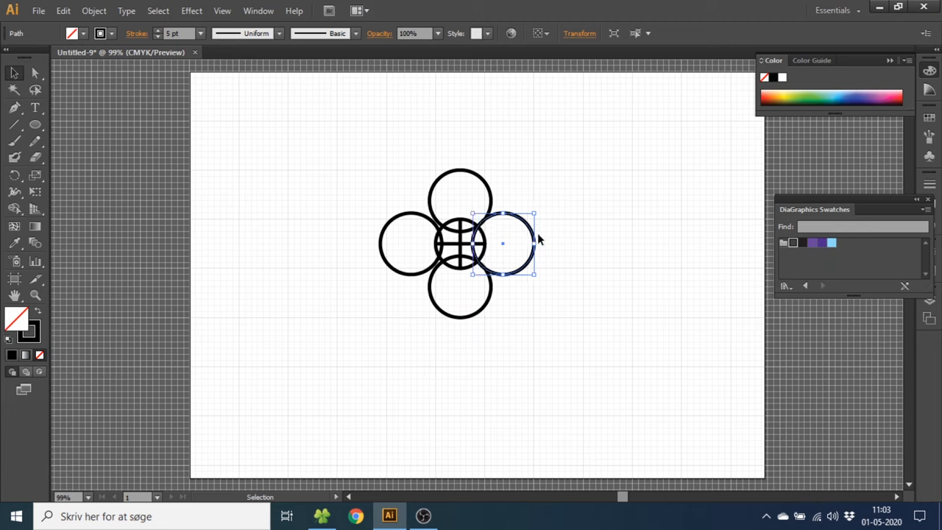
Pull the right and left circles inward to overlap the centre circle.
drag(504, 243, 459, 243)
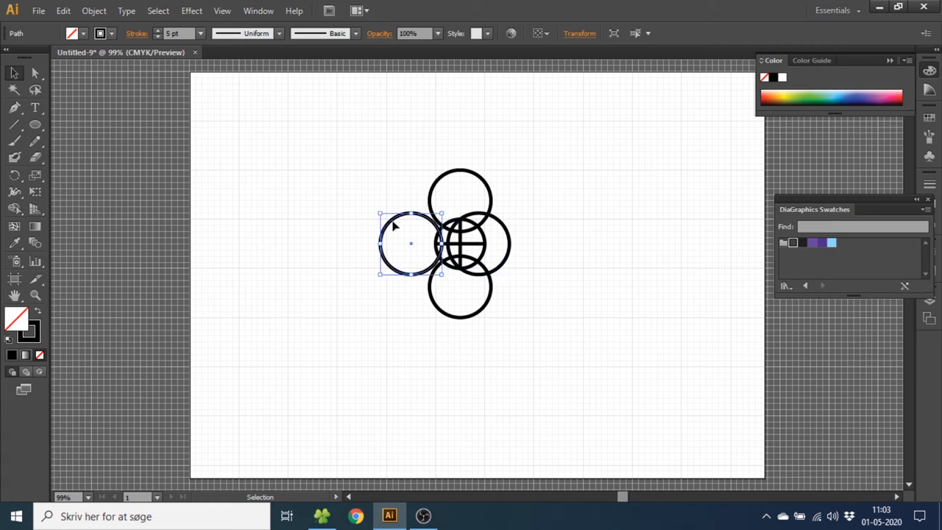
drag(410, 243, 424, 243)
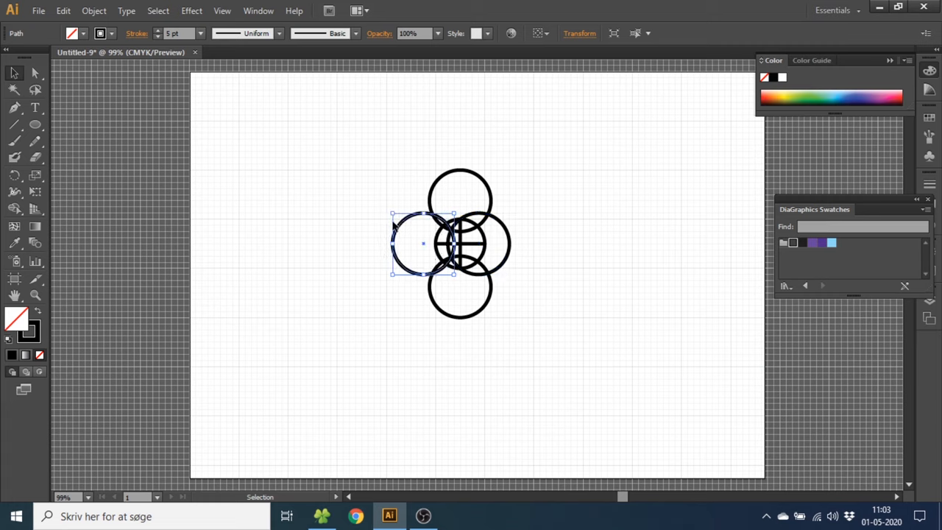
drag(423, 243, 460, 243)
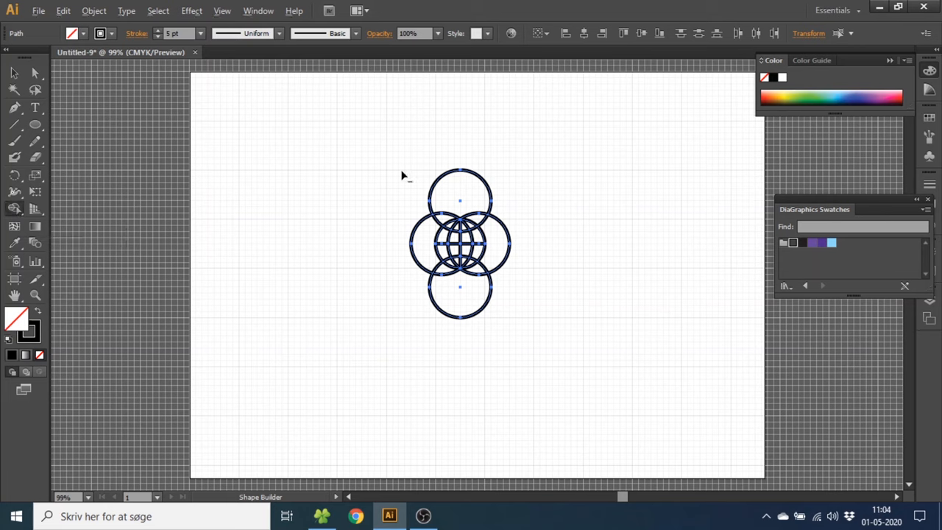
mouse_move(420, 176)
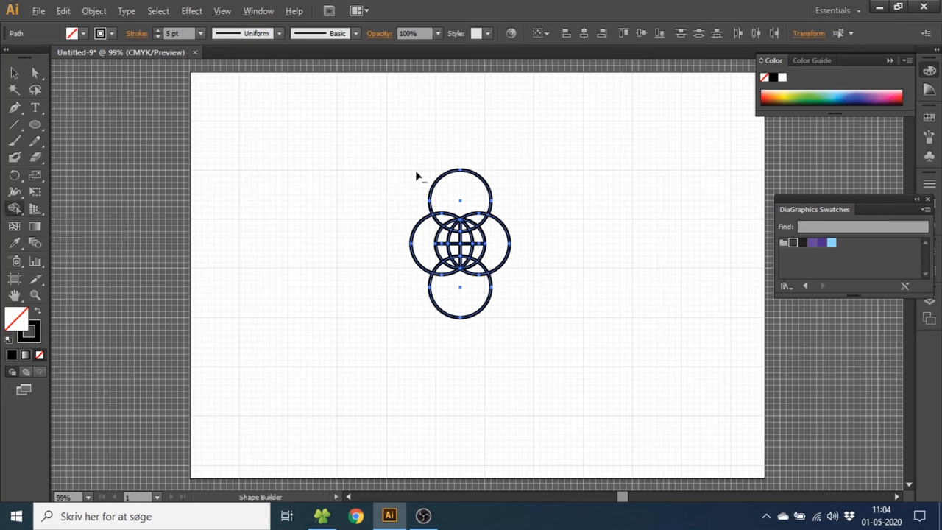
Erase the outer arcs with the Shape Builder, leaving only the globe lines.
drag(427, 176, 518, 265)
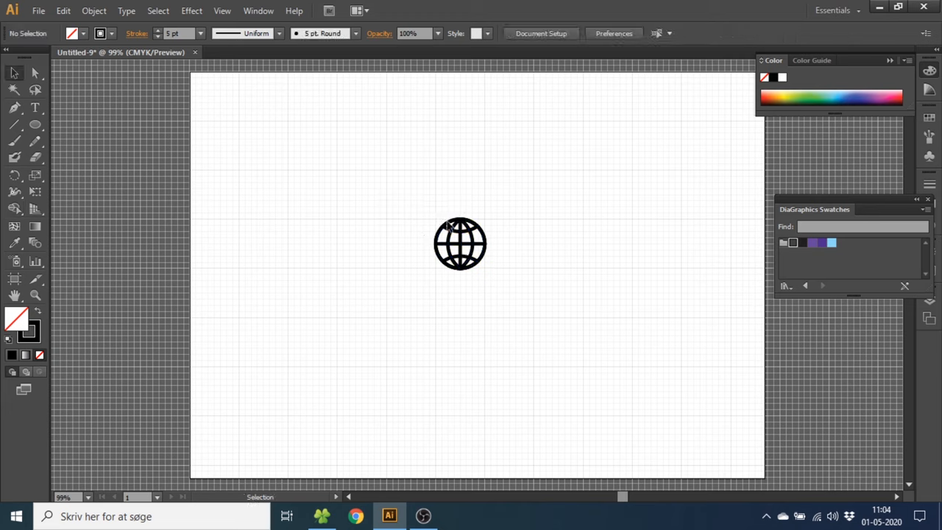
Scale the globe up and set its stroke weight to 10 pt.
click(459, 244)
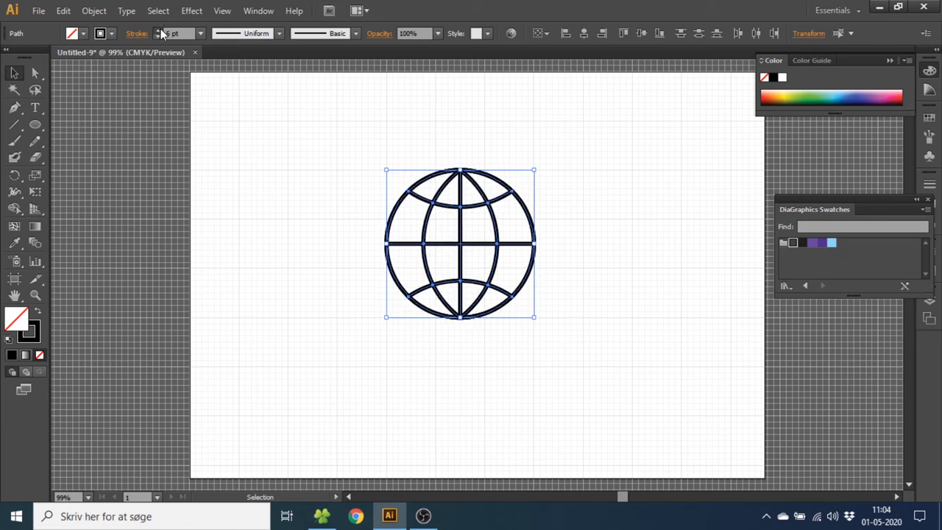
text(10)
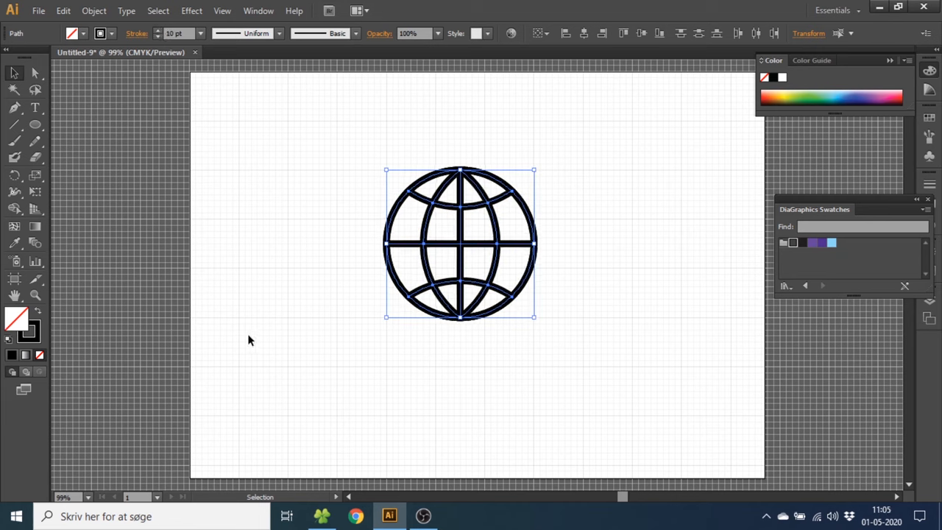